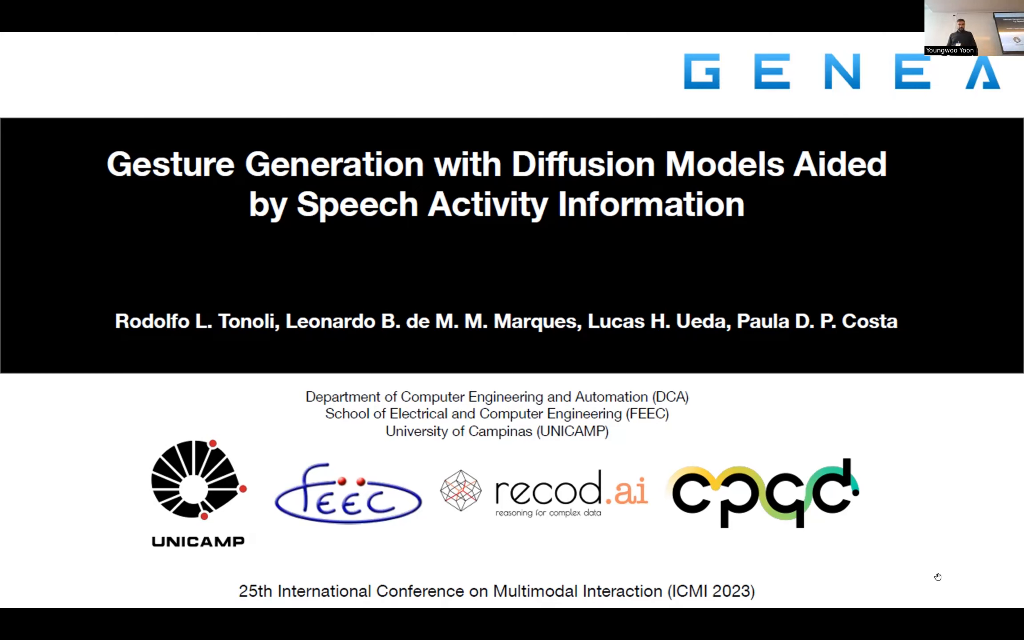
- Advance from the title slide to the Motivation slide on MDM and WavLM features
key("Right")
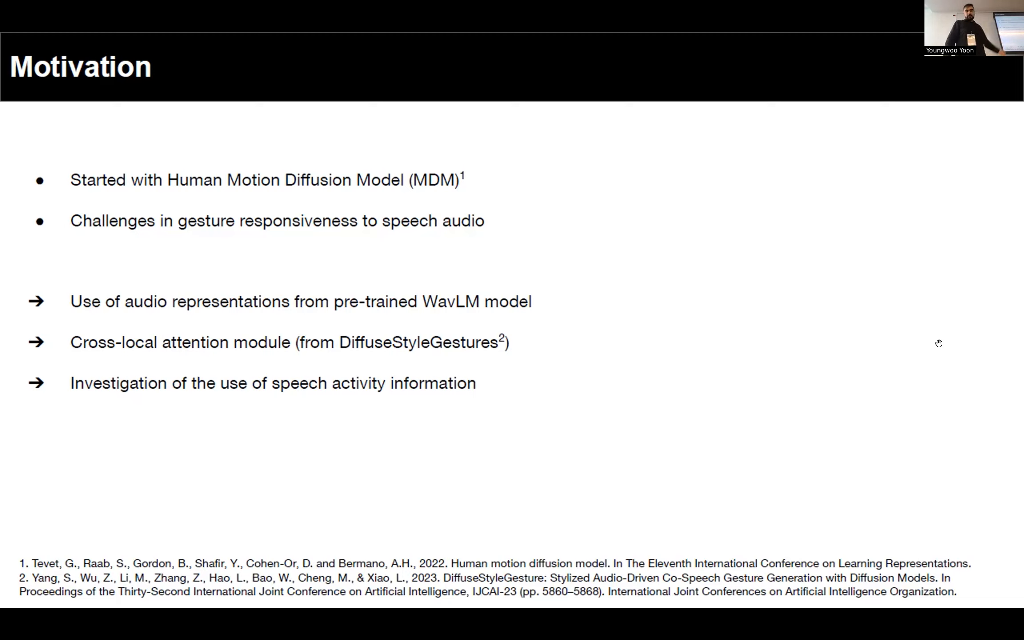
mouse_move(904, 398)
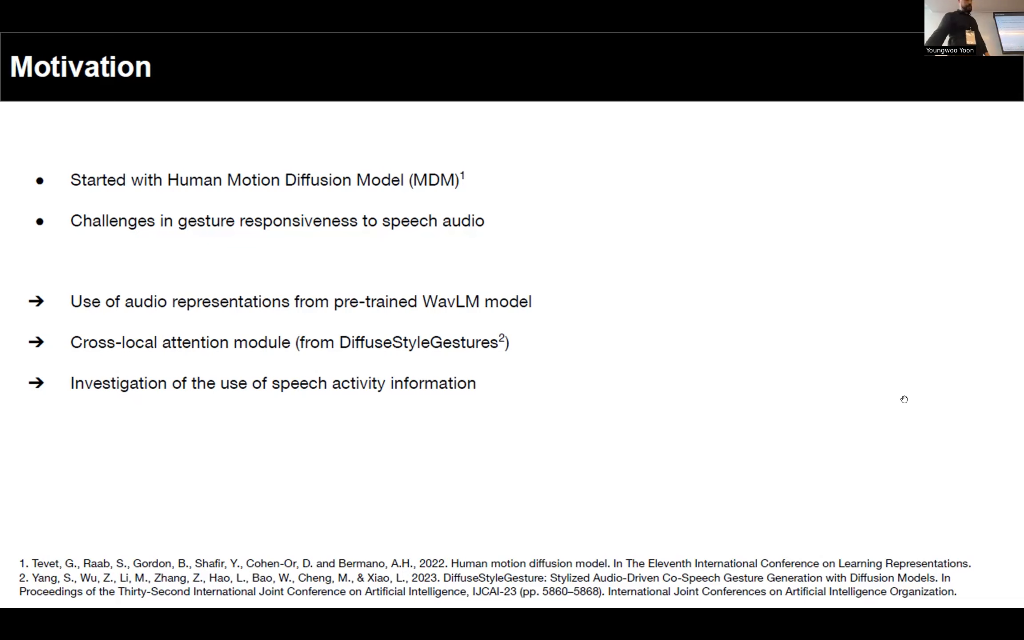
- Advance to the Data Representation slide on speech activity, audio, text and motion
key("Right")
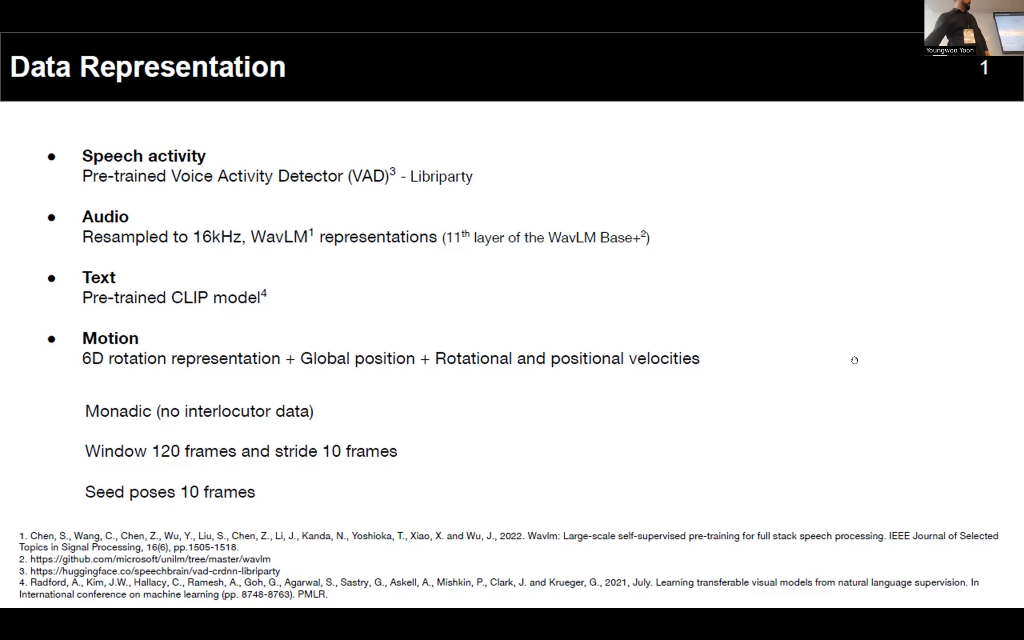
- Advance to the human-likeness Results slide with condition SH marked in red
key("right")
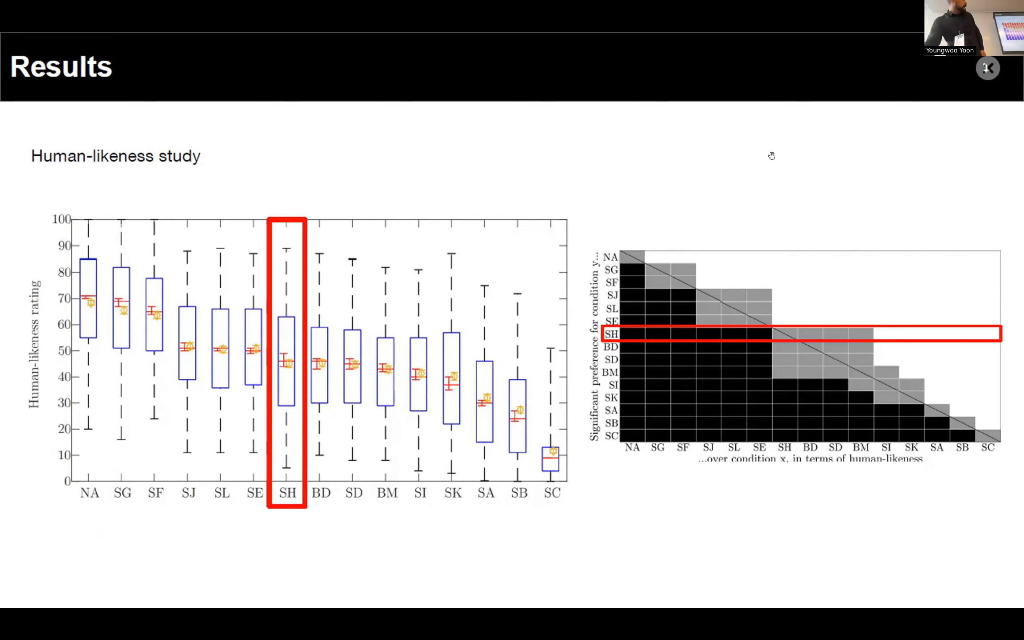
key("Right")
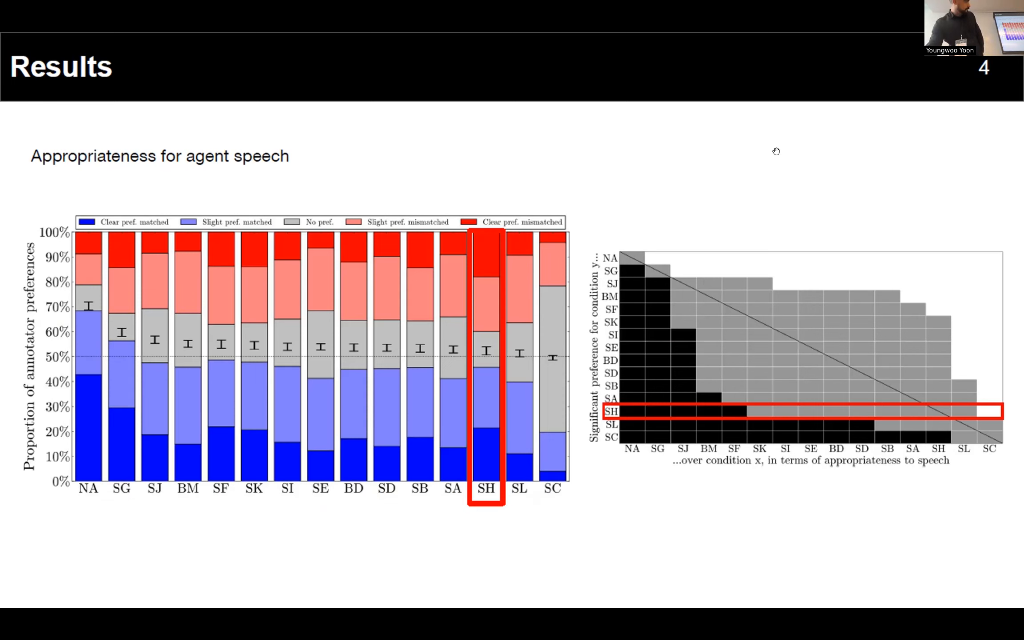
- Advance to the interlocutor-behaviour appropriateness Results slide with SH outlined
key("right")
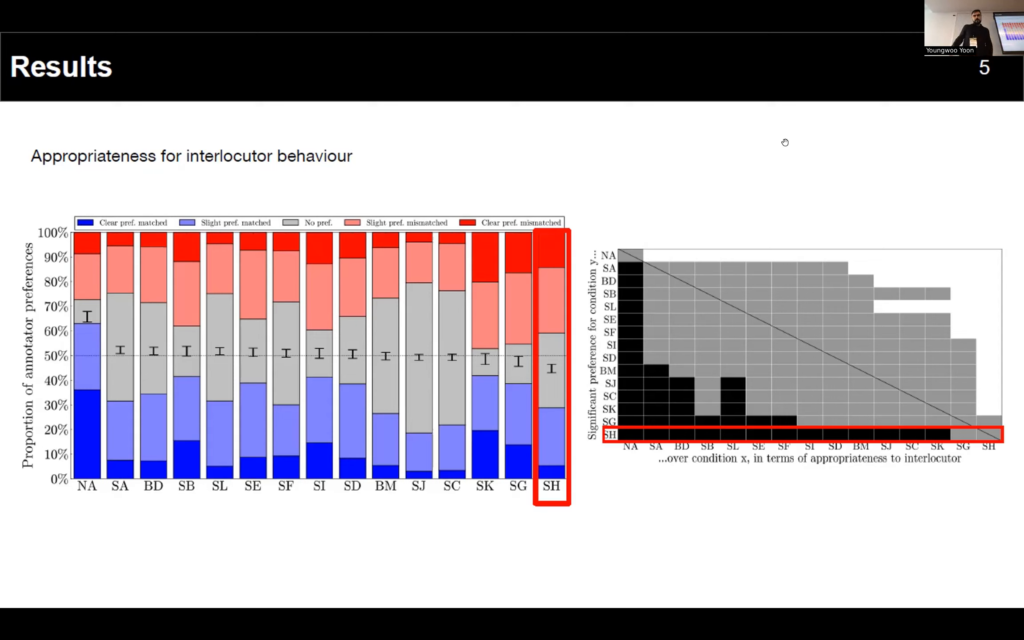
mouse_move(770, 126)
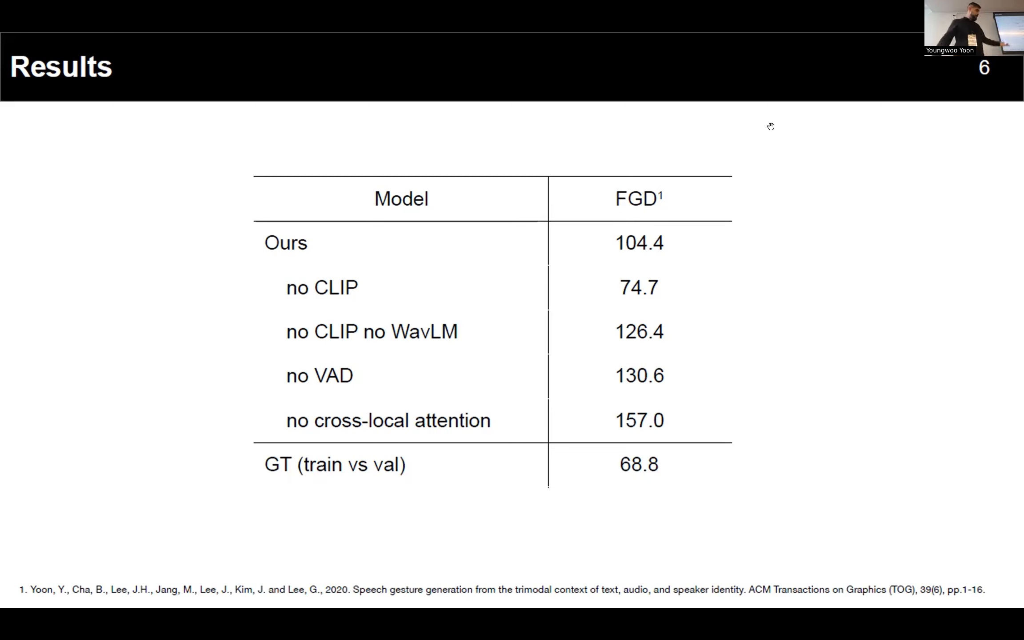
mouse_move(797, 193)
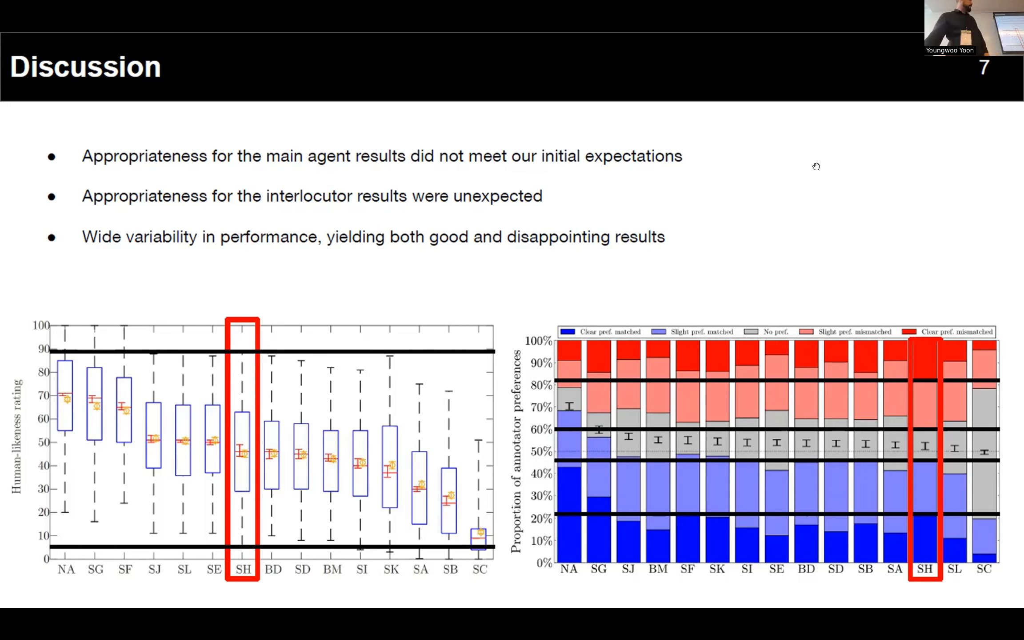
mouse_move(825, 190)
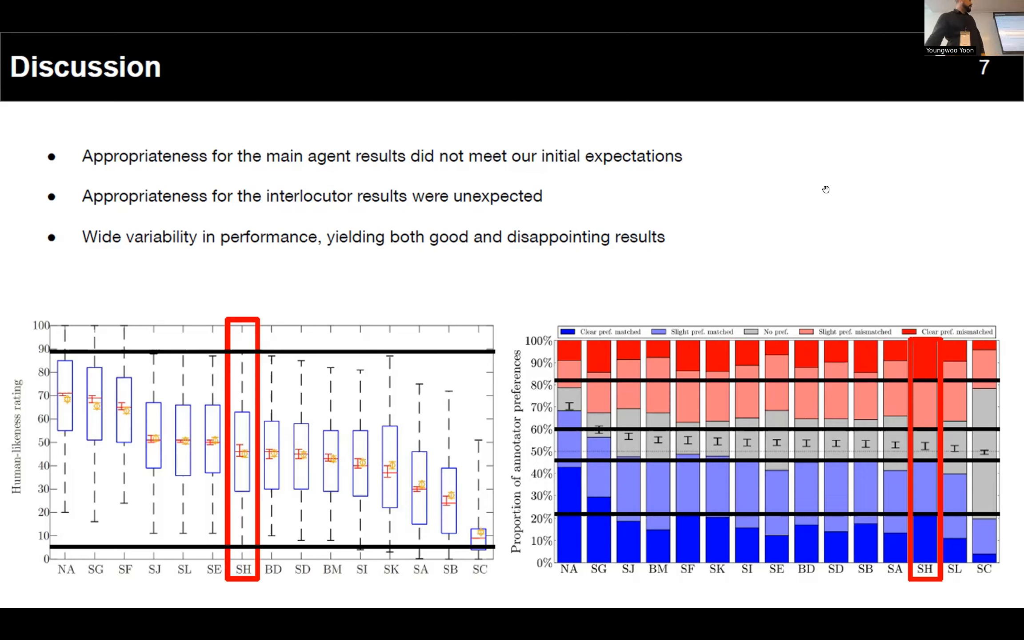
- Advance to the Discussion slide on speech activity information and future work
key("Right")
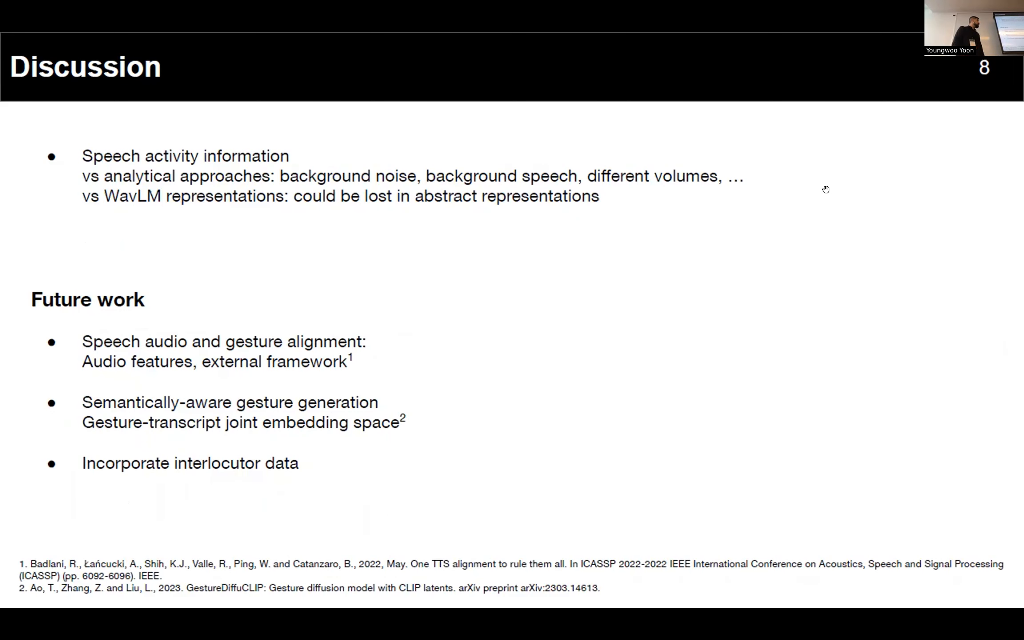